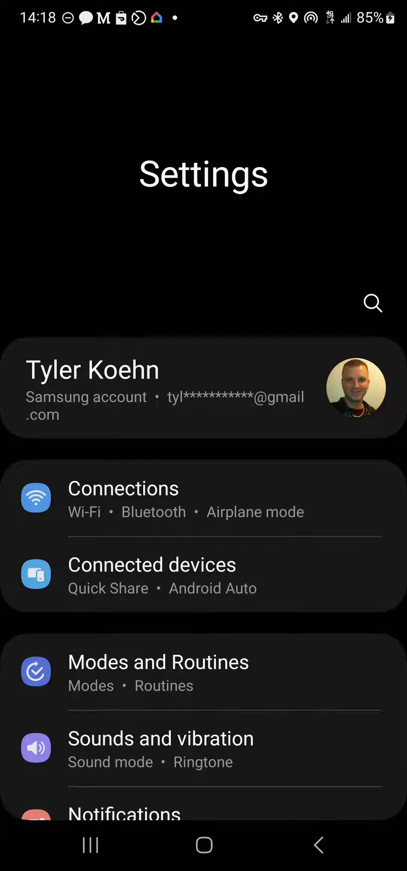
- Search Settings for 'Android auto', correcting the typo, and pick the Android Auto result under Others
left_click(372, 303)
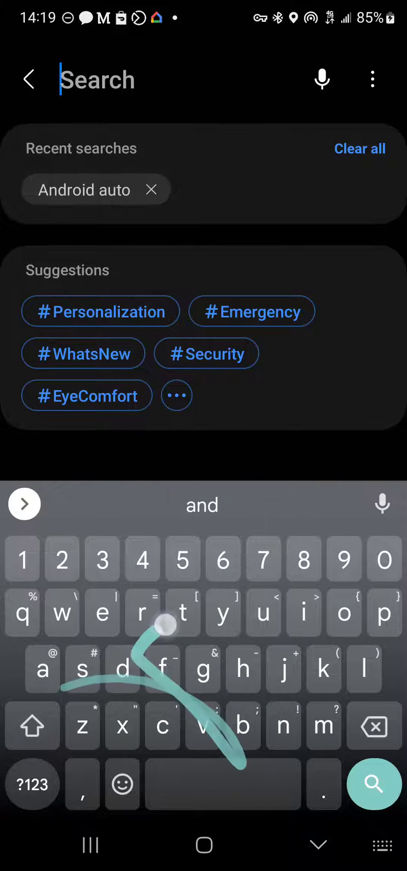
type("Android a")
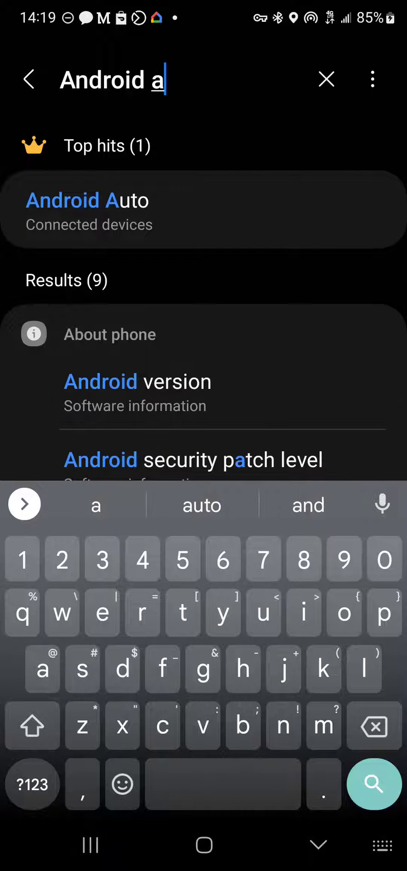
type("uy")
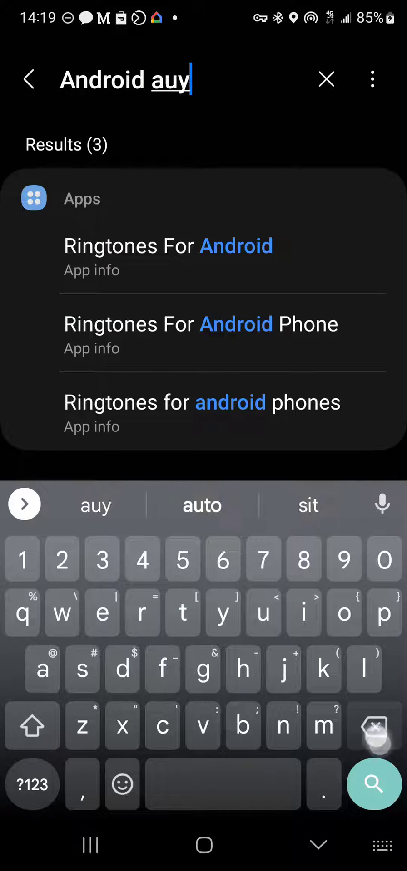
left_click(202, 506)
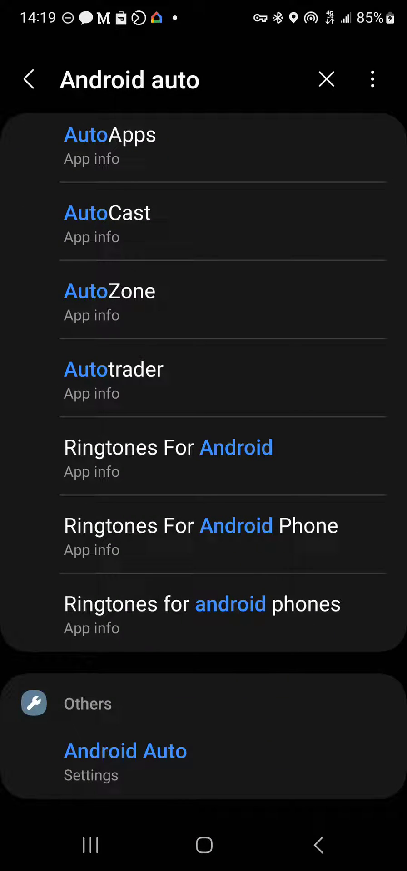
left_click(178, 761)
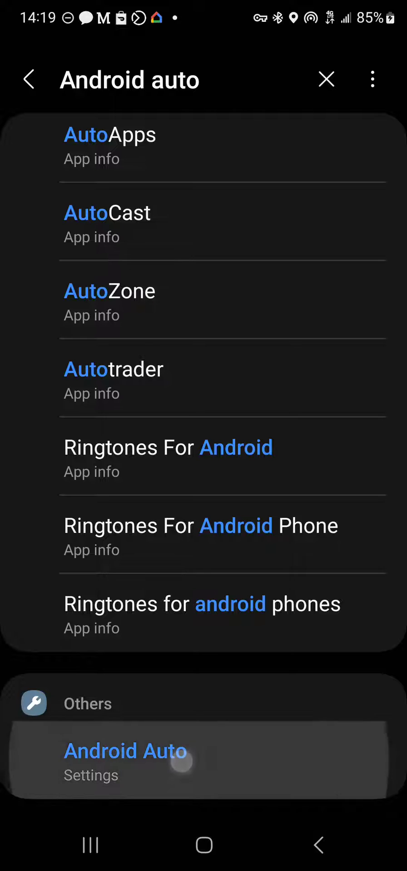
- Land on the Android Auto page and scroll its General section down to Weather, Driver seat location and Notifications
left_click(125, 761)
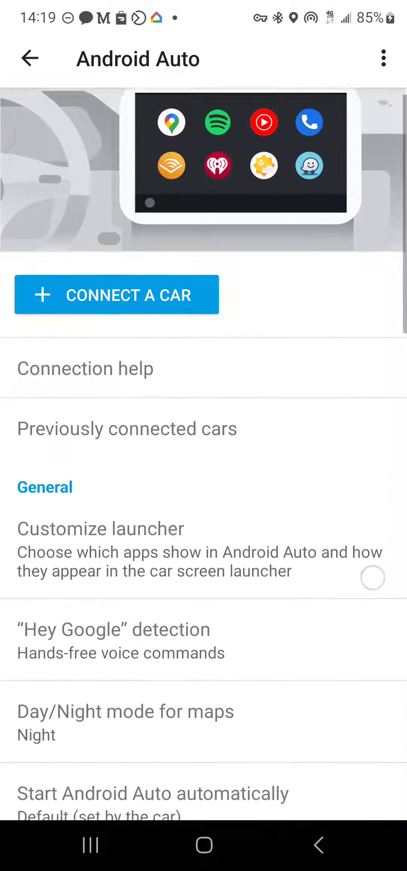
scroll("down", 3)
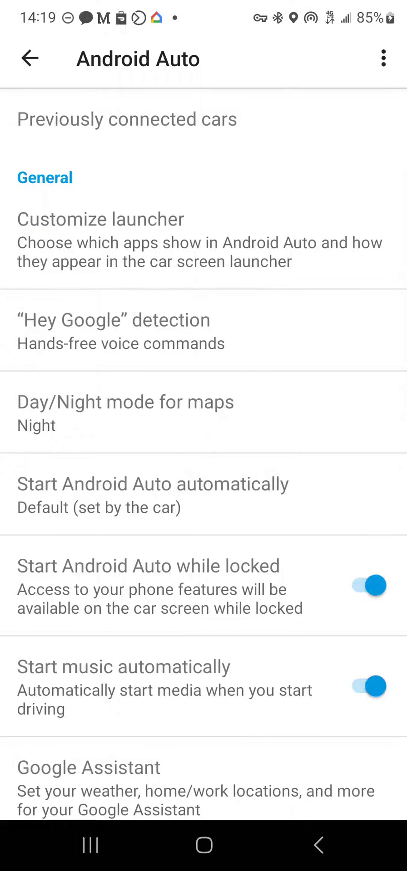
scroll("down", 3)
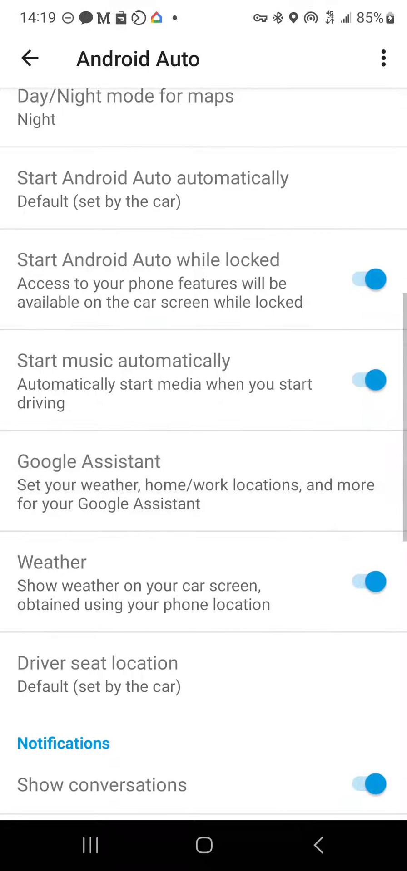
scroll("down", 3)
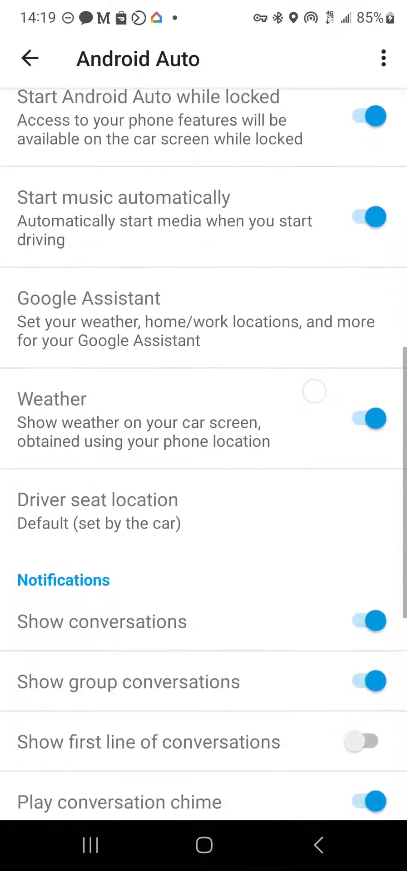
scroll("down", 3)
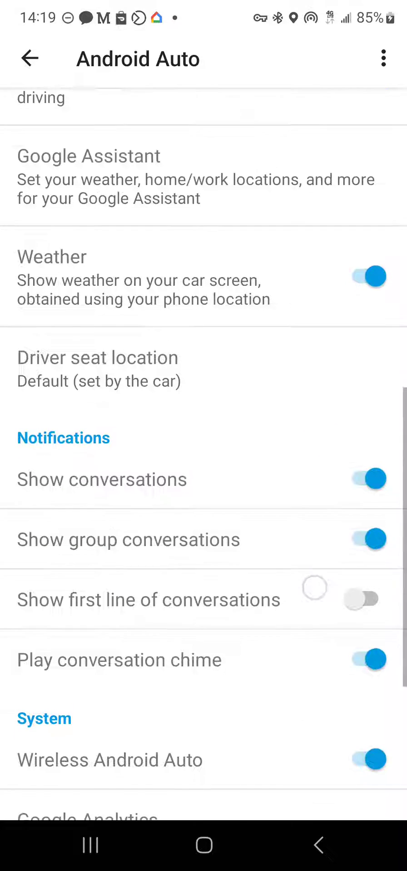
scroll("down", 3)
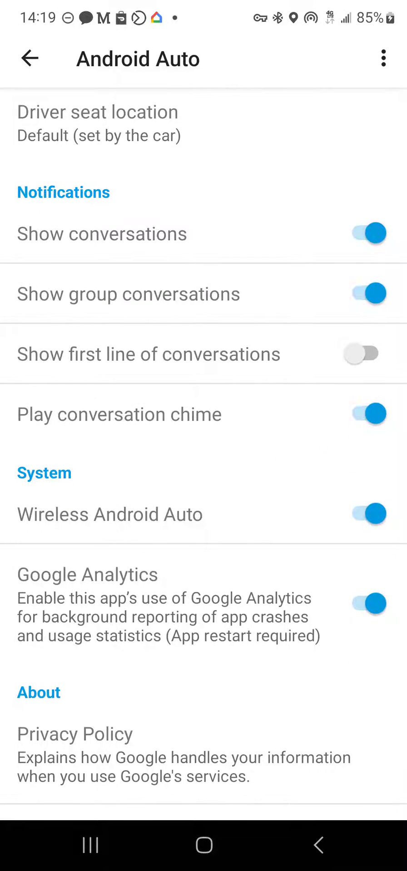
scroll("down", 3)
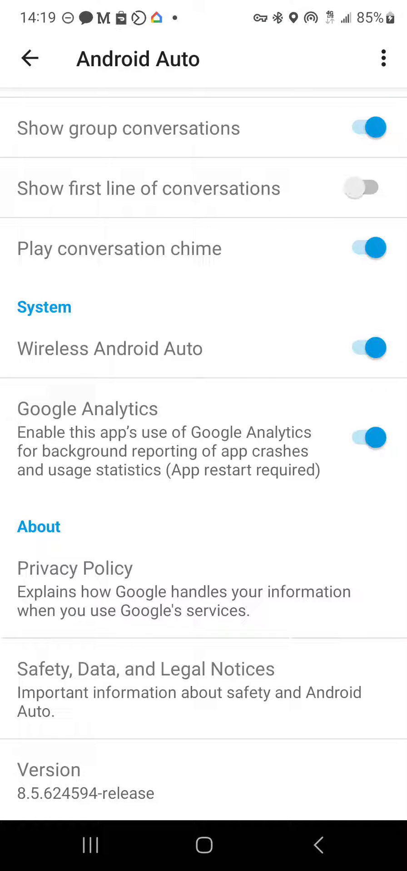
scroll("down", 3)
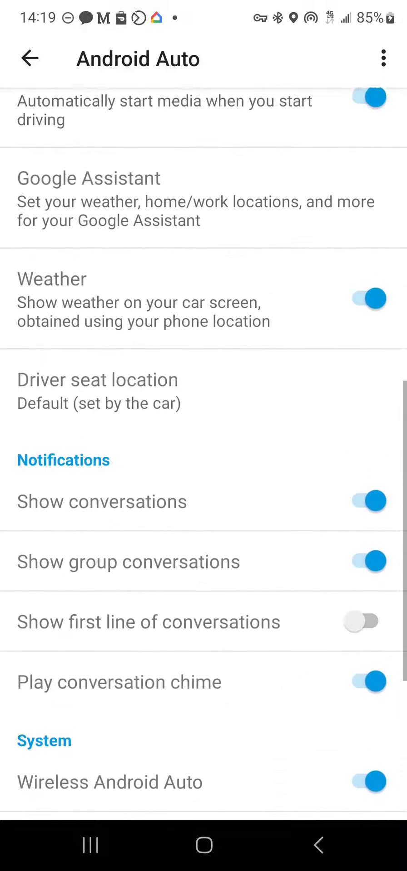
scroll("up", 3)
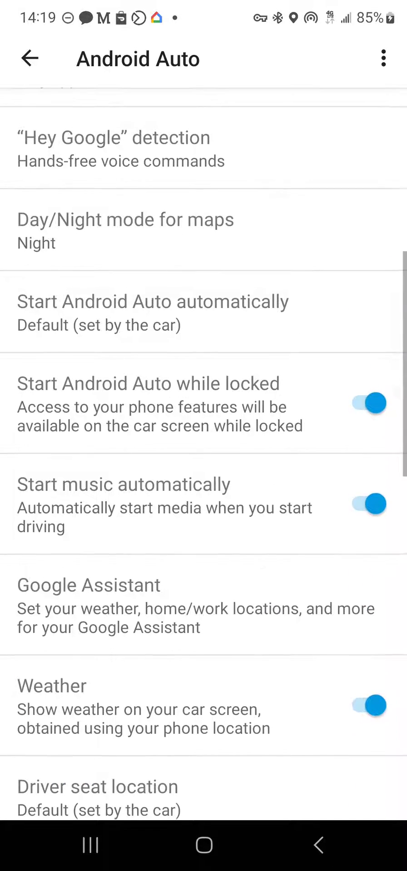